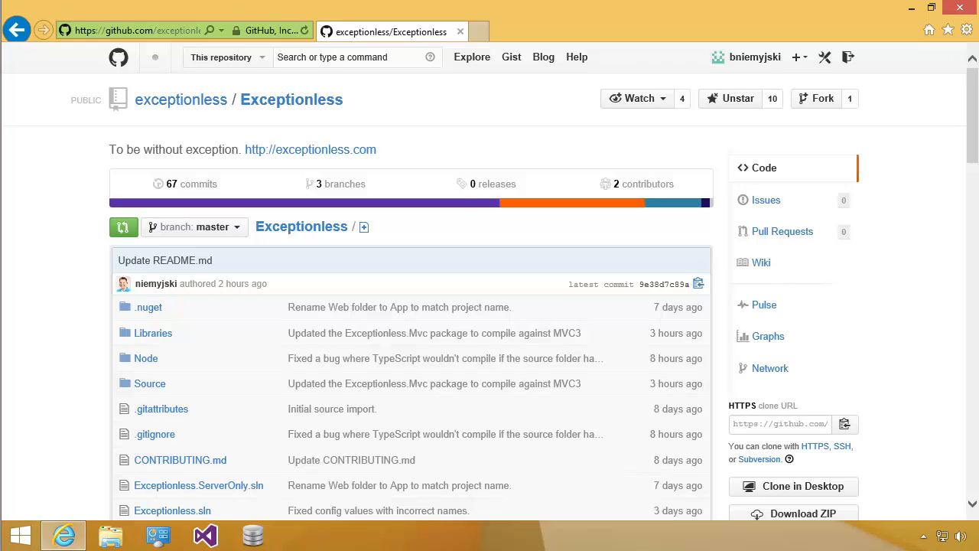
mouse_move(753, 65)
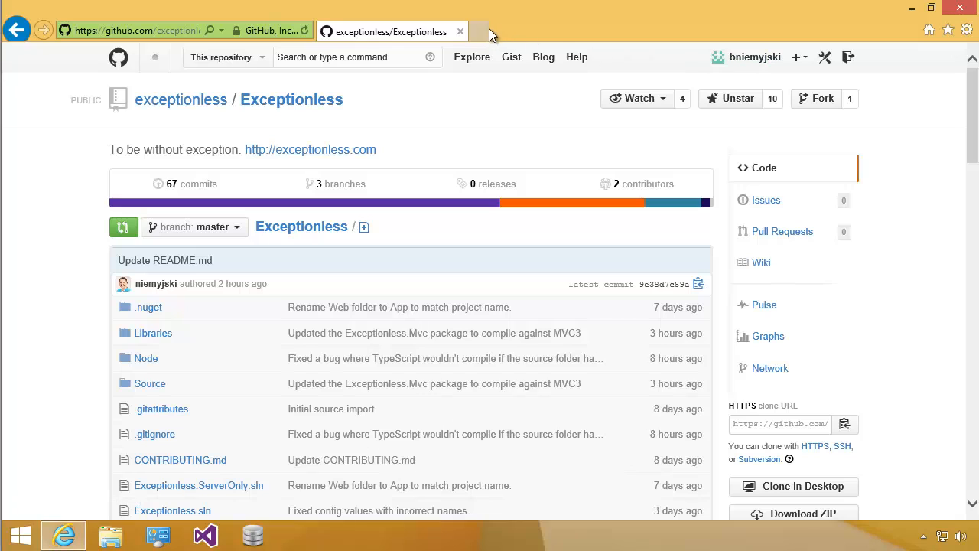
mouse_move(478, 32)
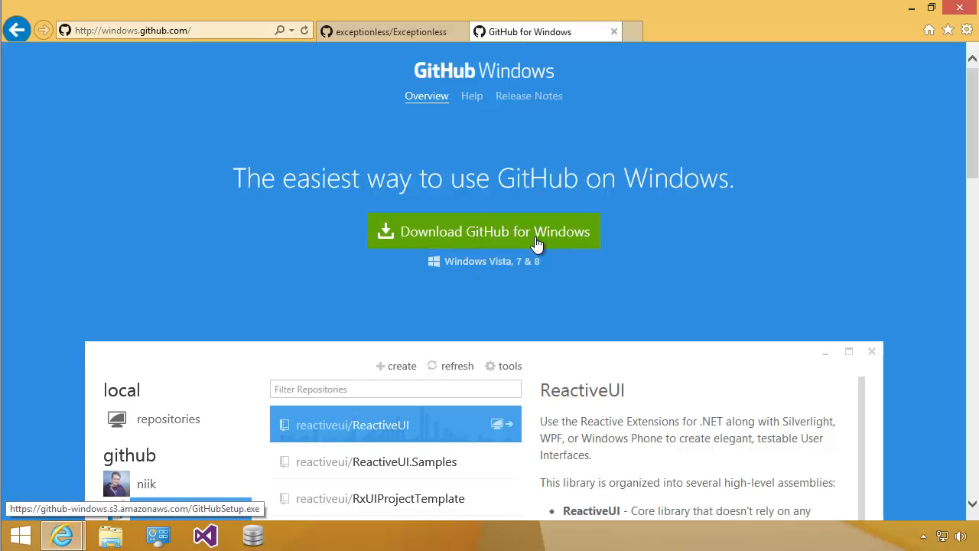
mouse_move(620, 94)
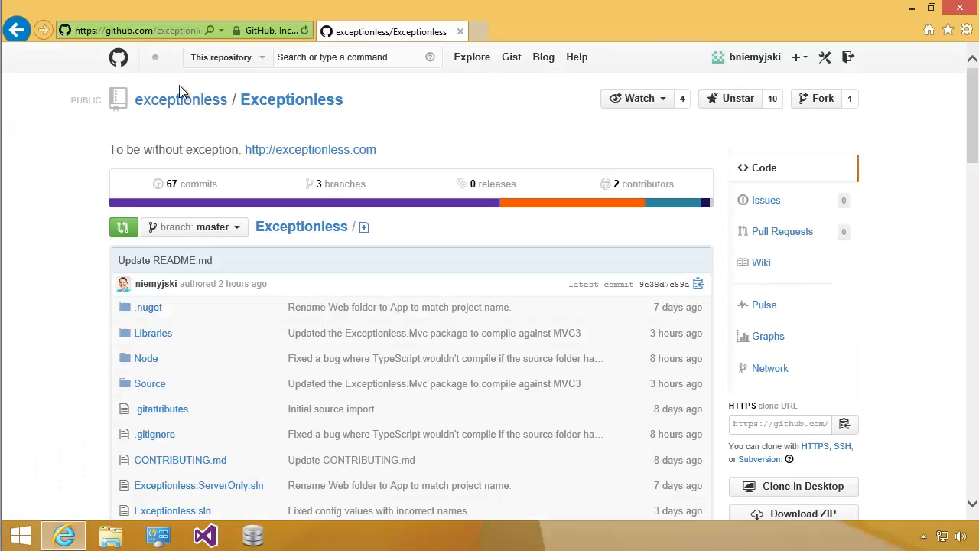
mouse_move(291, 99)
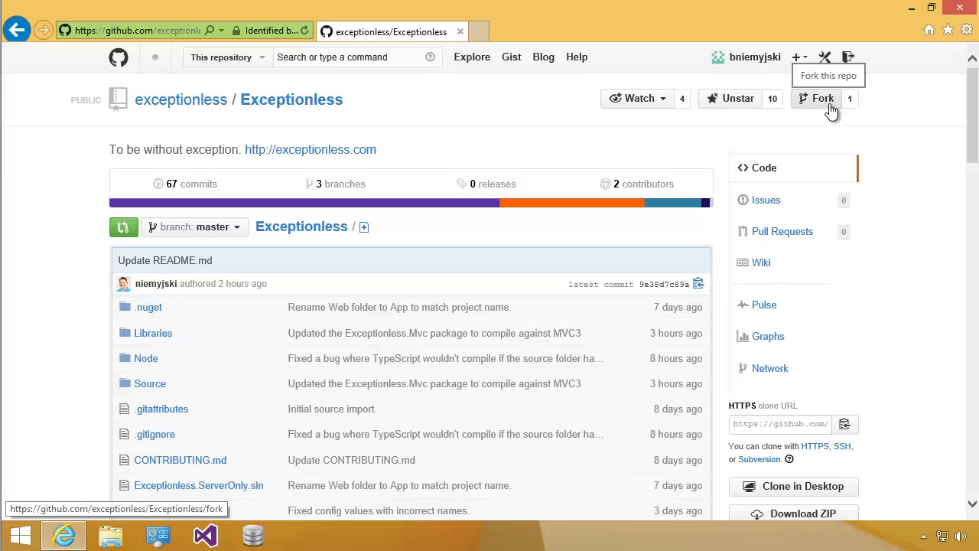
Step: Fork the Exceptionless repository to your account and clone the fork with Clone in Desktop
click(817, 98)
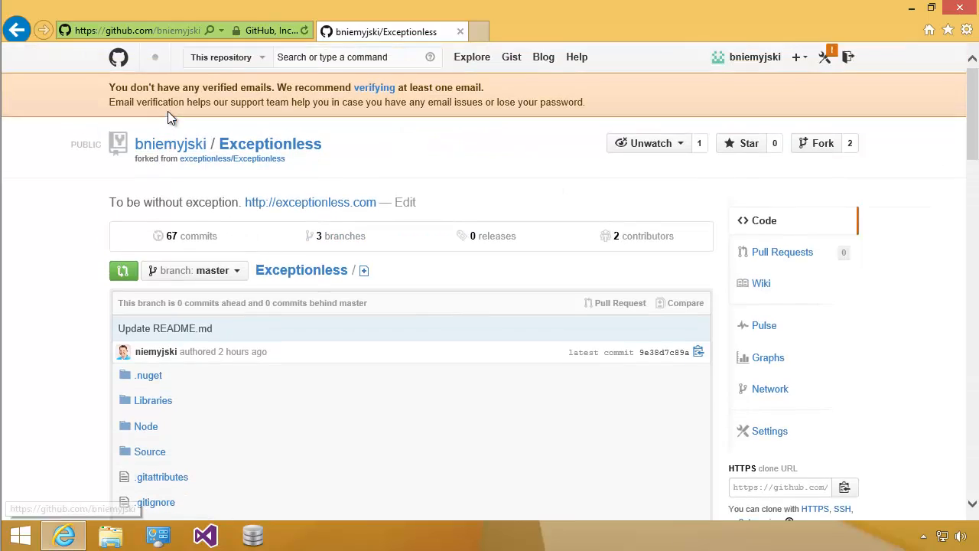
mouse_move(232, 159)
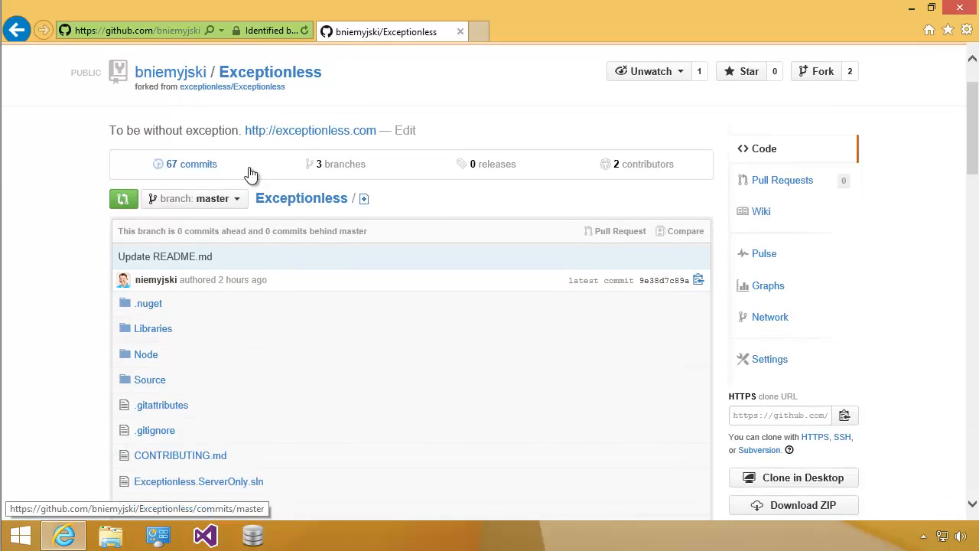
scroll(down, 3)
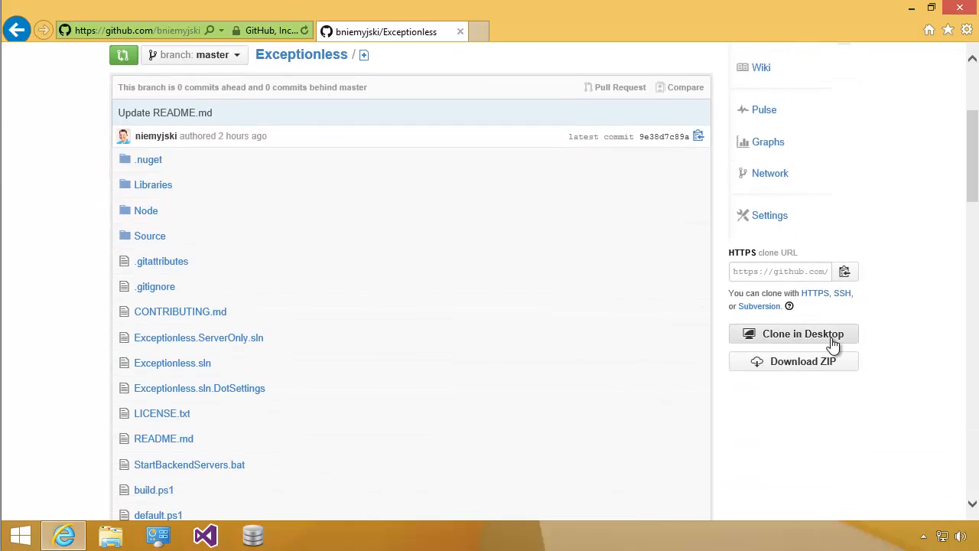
click(793, 334)
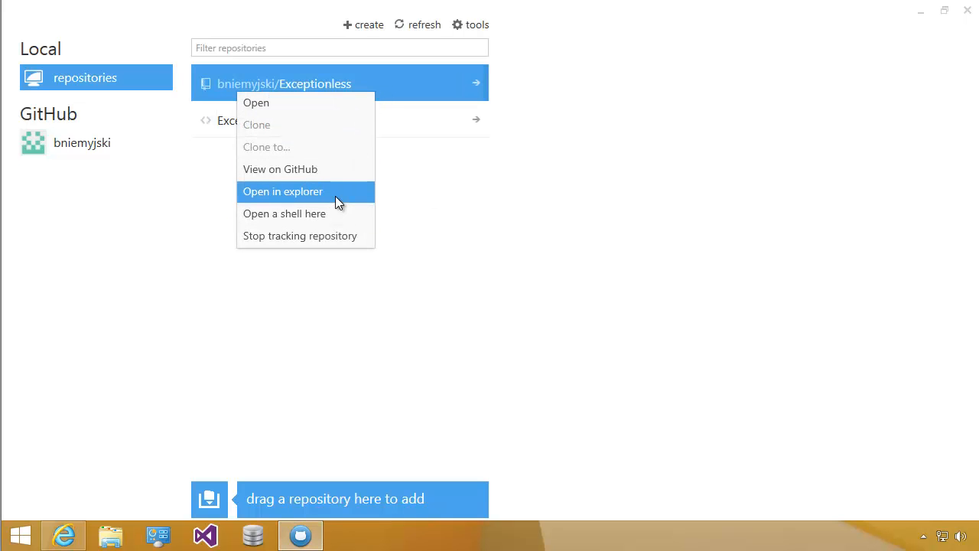
Step: Open the Exceptionless repository's local folder in Explorer from GitHub for Windows
click(282, 192)
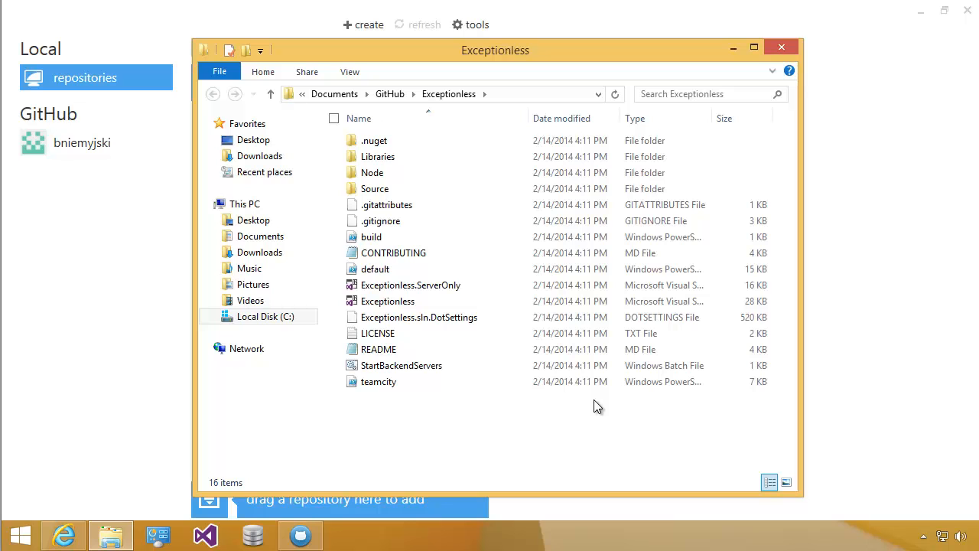
mouse_move(64, 535)
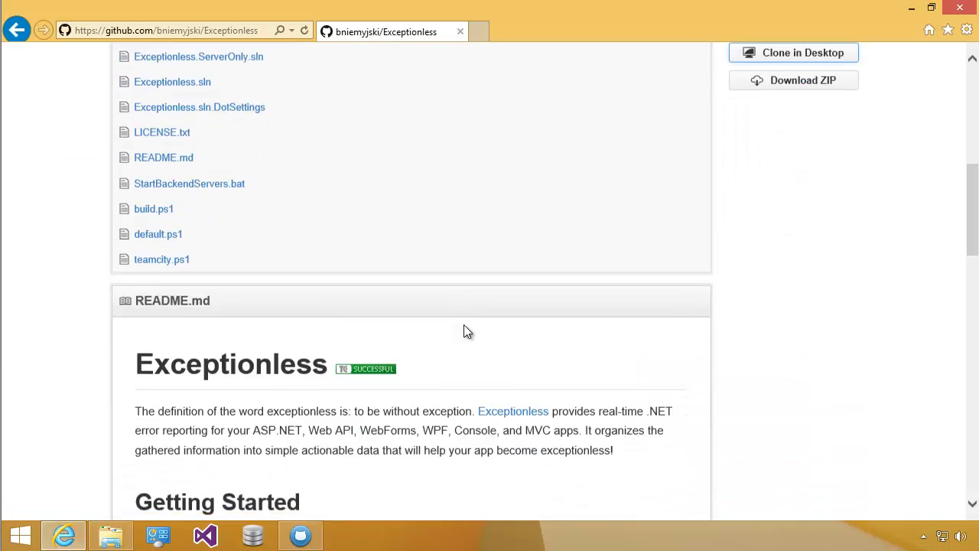
Step: Run StartBackendServers.bat from the Exceptionless folder to start MongoDB and Redis
scroll(down, 3)
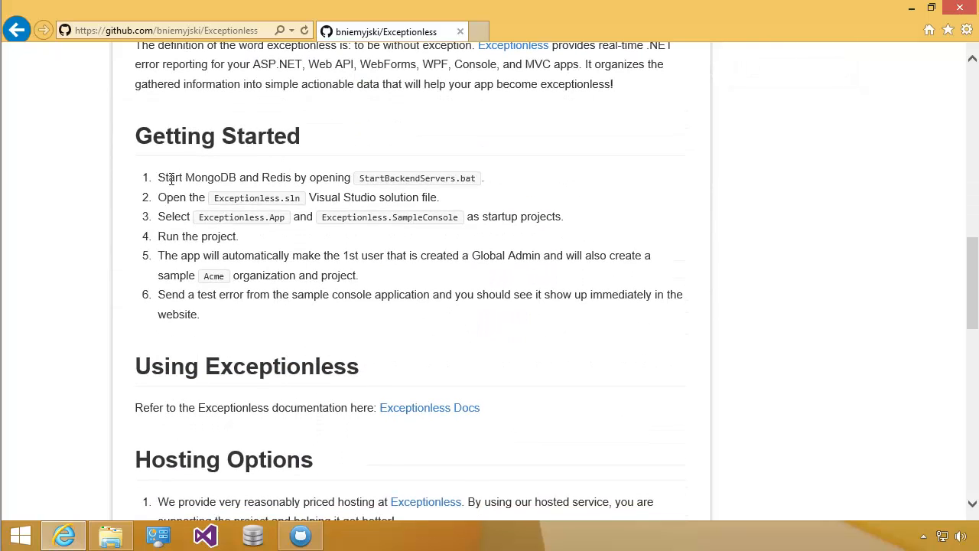
mouse_move(282, 178)
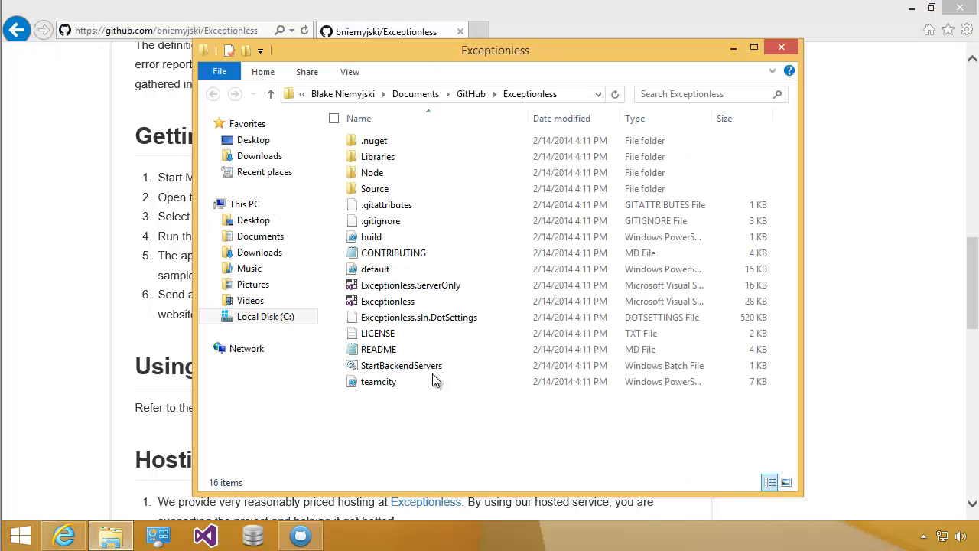
click(401, 365)
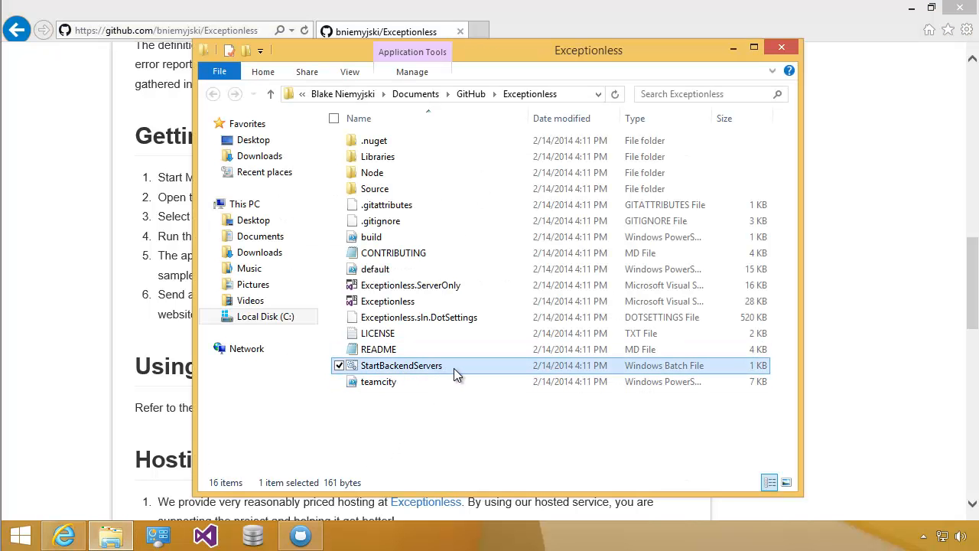
double_click(401, 365)
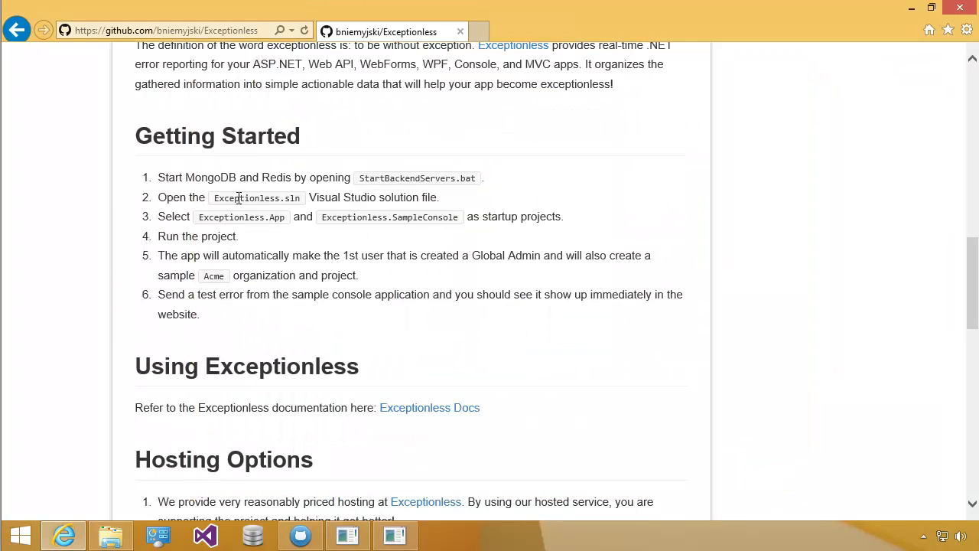
Step: Open Exceptionless.sln in Visual Studio and collapse all projects in Solution Explorer
click(109, 534)
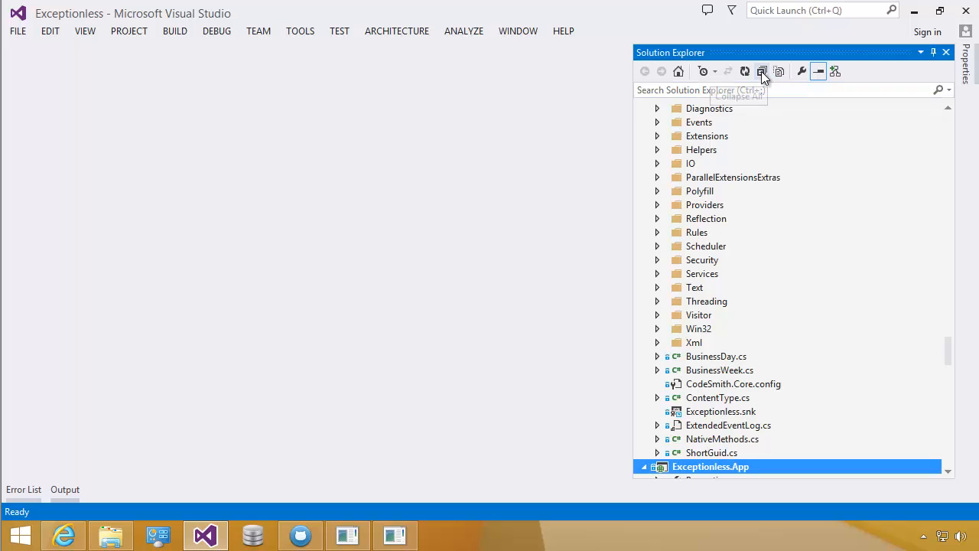
click(762, 70)
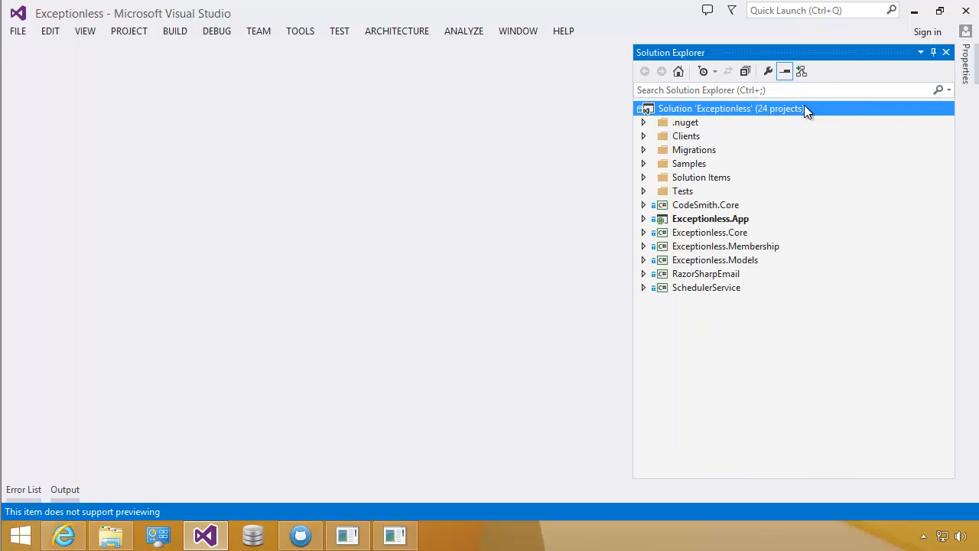
Step: Use multiple startup projects, setting Exceptionless.App and Exceptionless.SampleConsole to Start
right_click(731, 107)
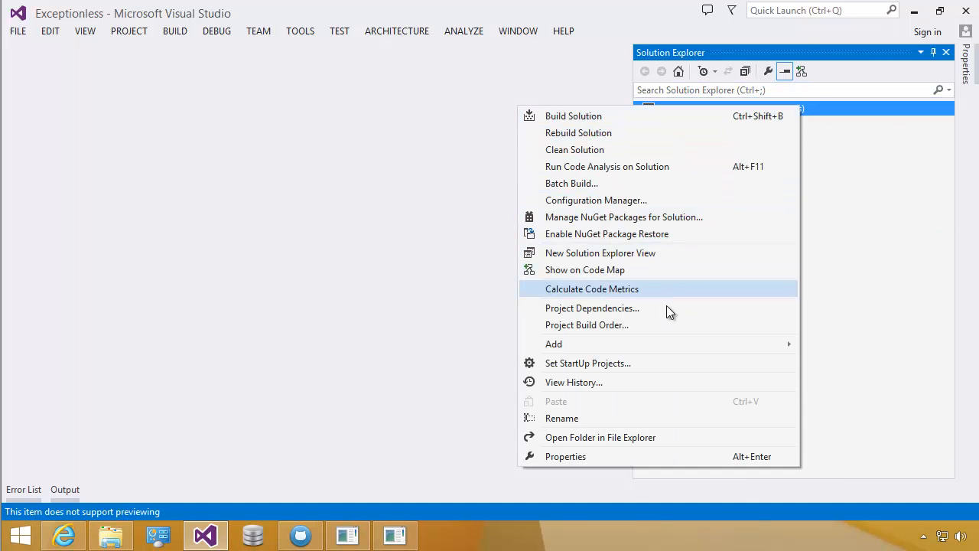
click(587, 363)
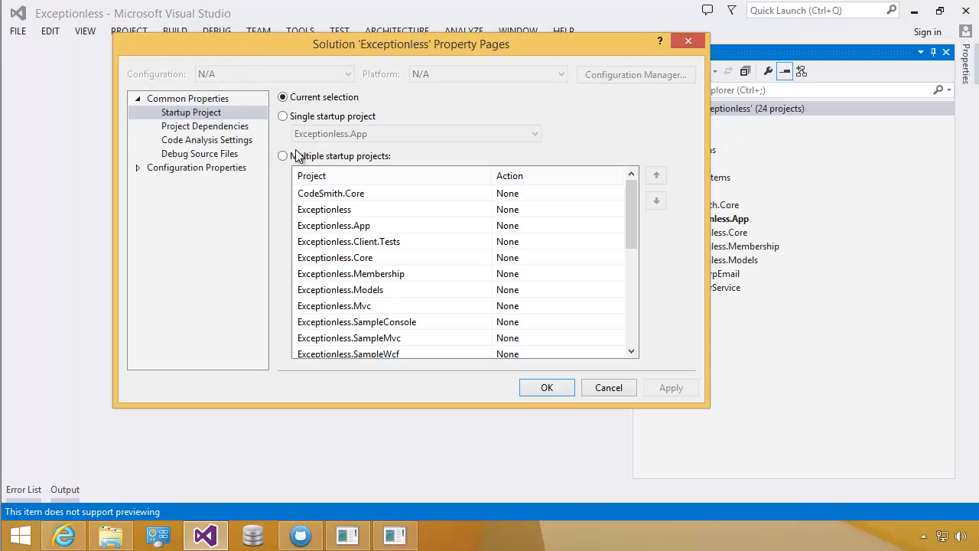
click(283, 156)
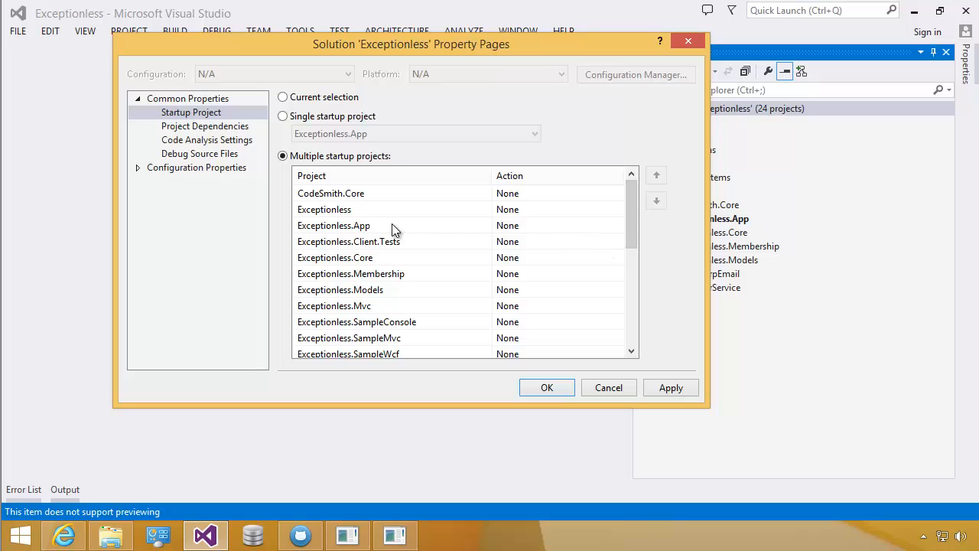
click(615, 225)
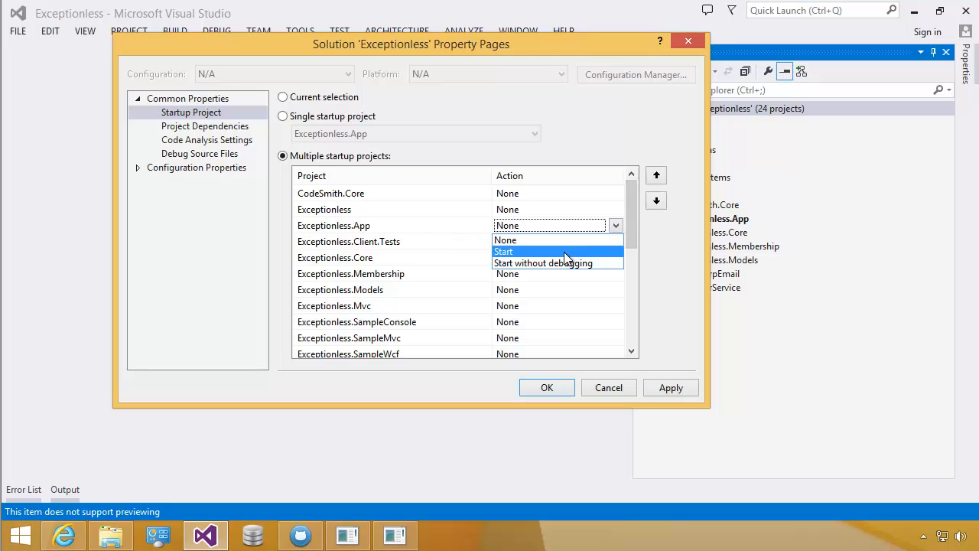
click(503, 251)
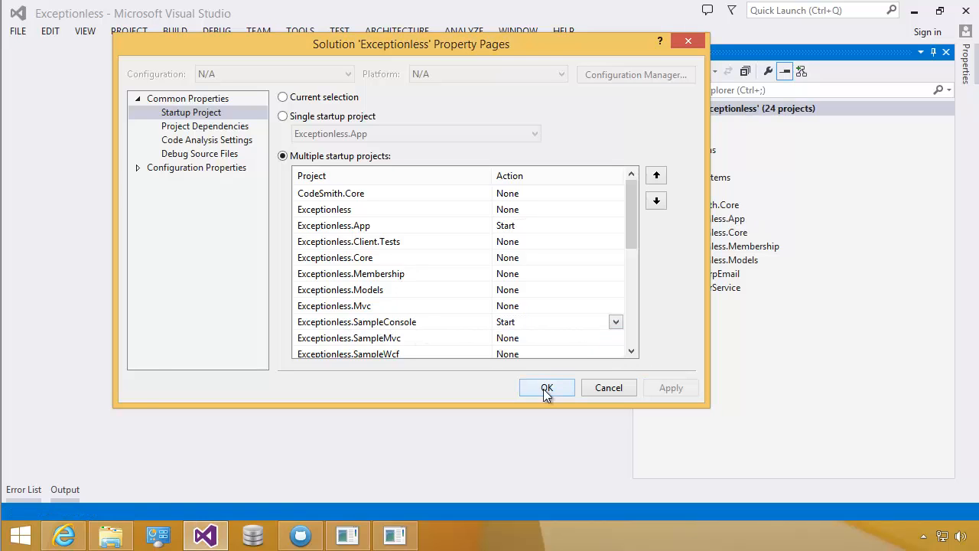
click(547, 387)
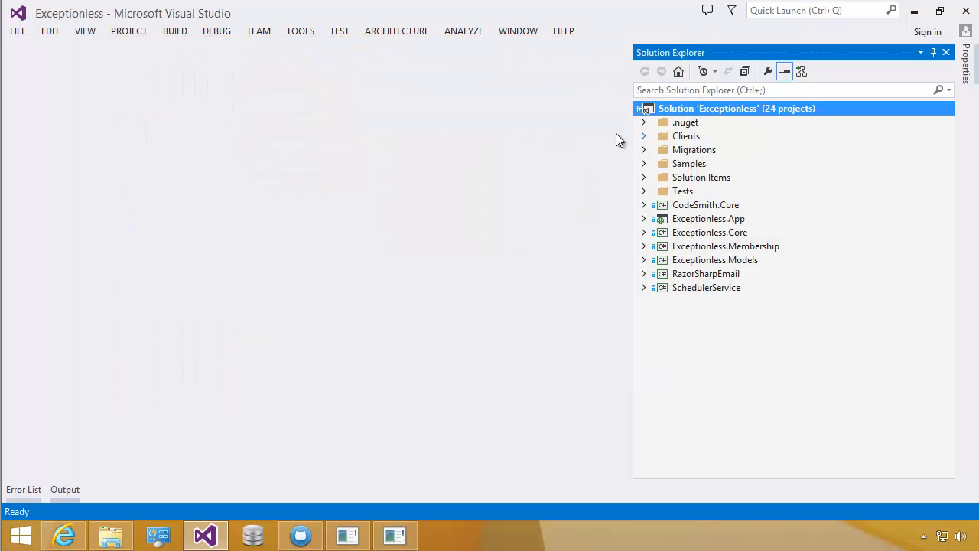
Step: Run Build Solution from the BUILD menu for the Exceptionless solution
click(174, 31)
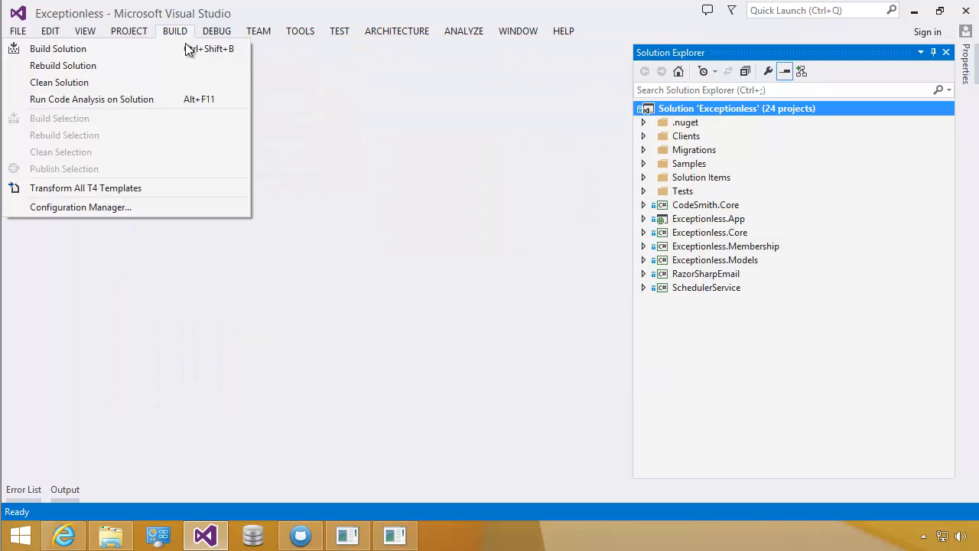
click(58, 48)
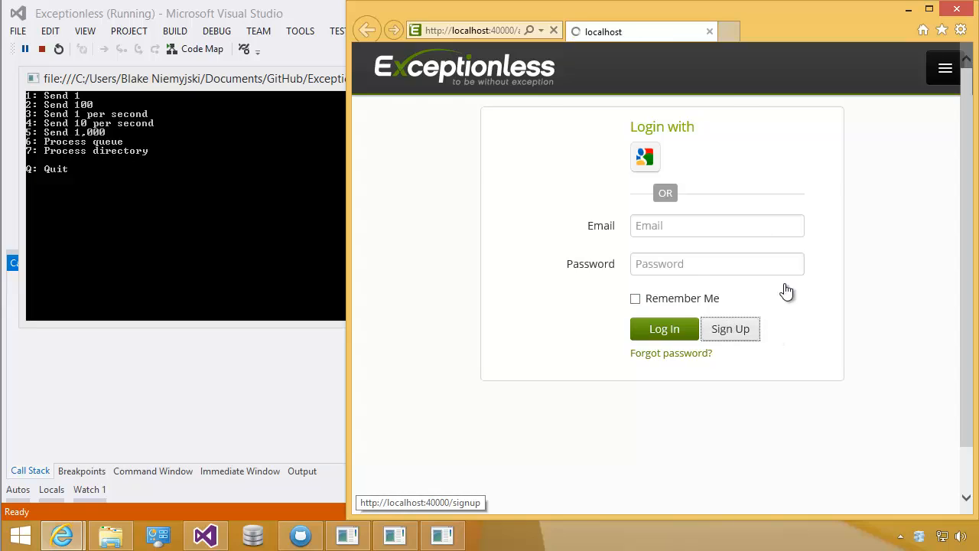
click(730, 328)
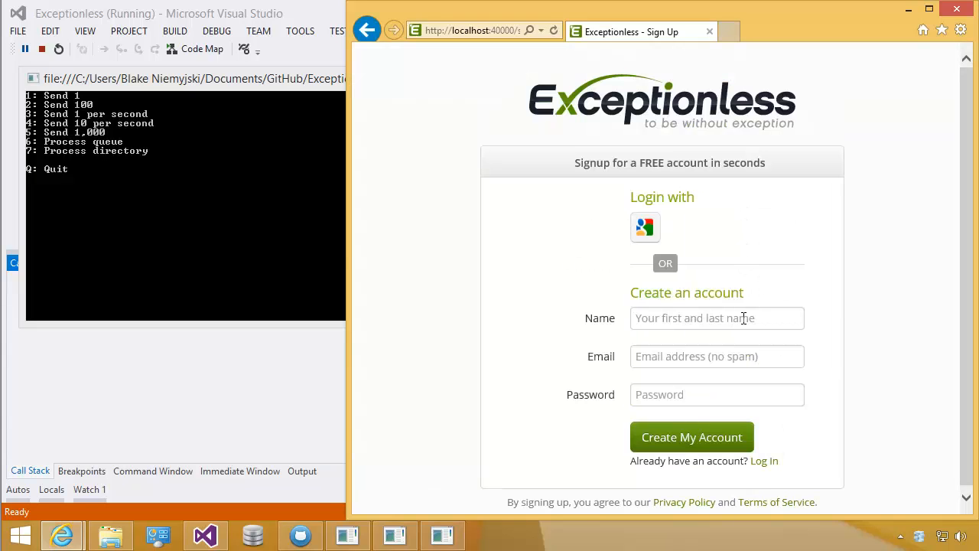
mouse_move(740, 320)
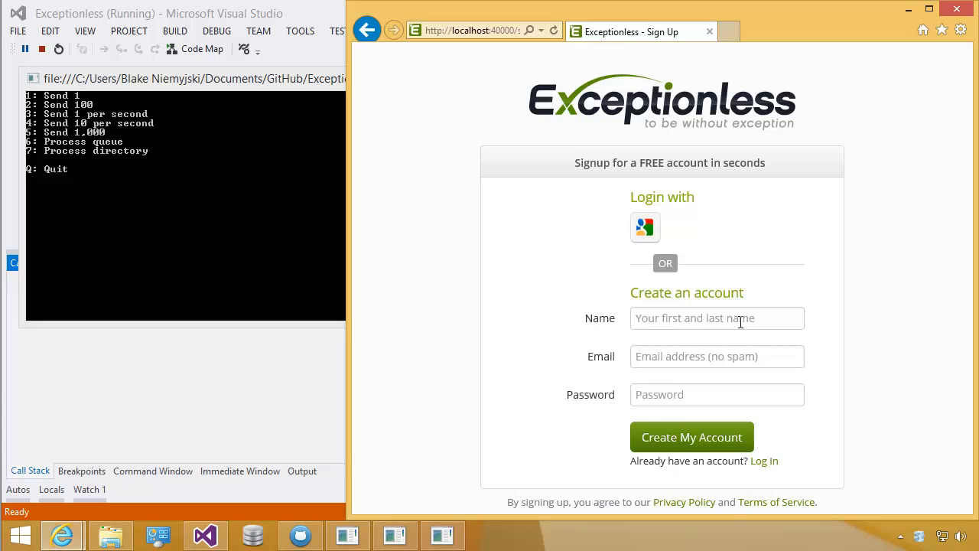
text(Blake)
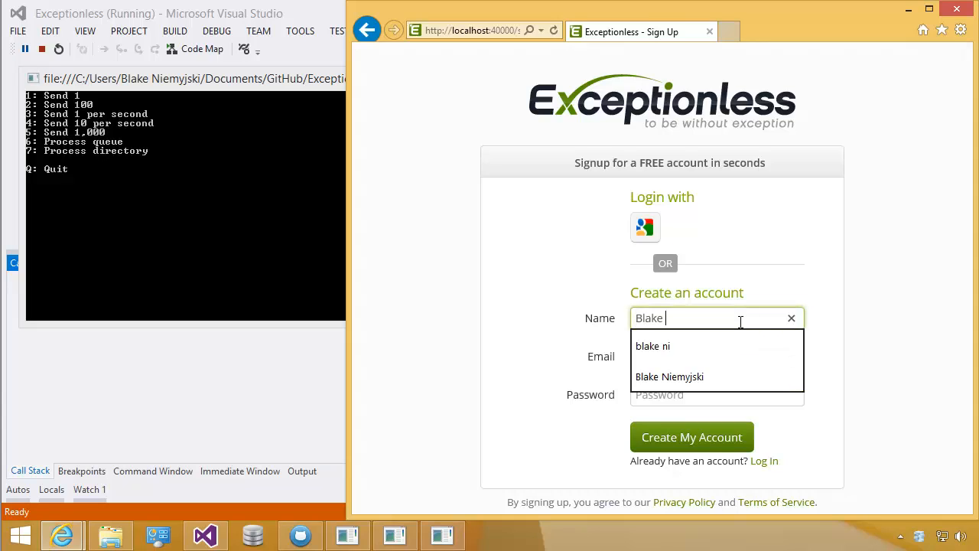
click(669, 376)
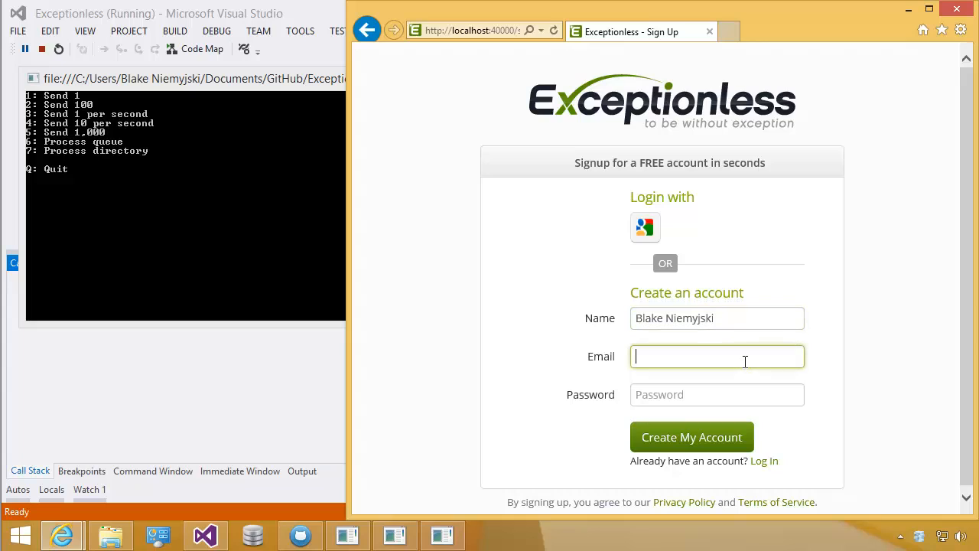
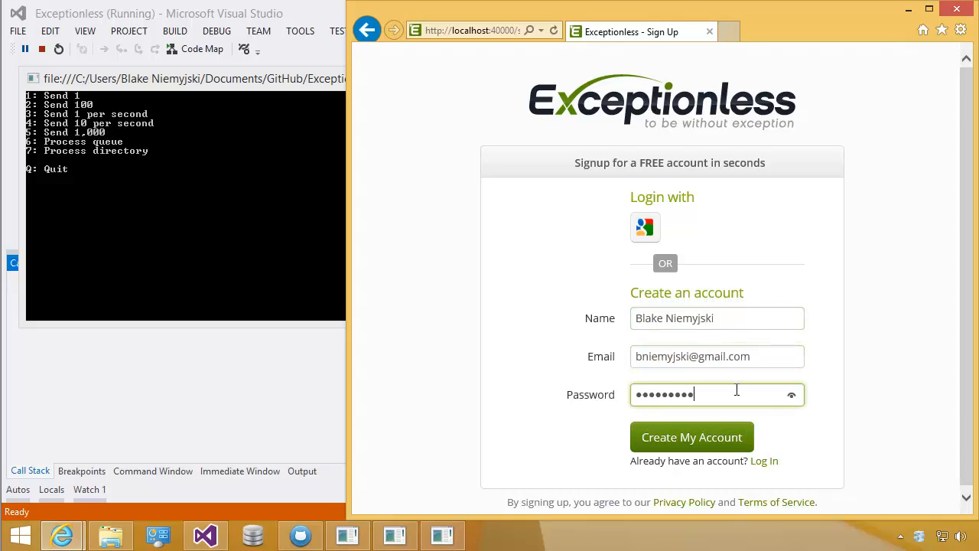
mouse_move(691, 437)
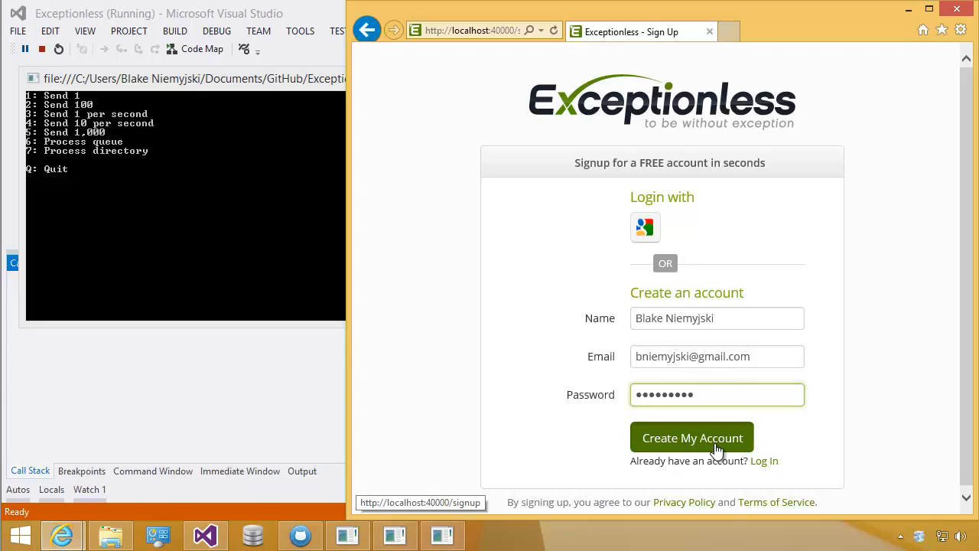
click(691, 438)
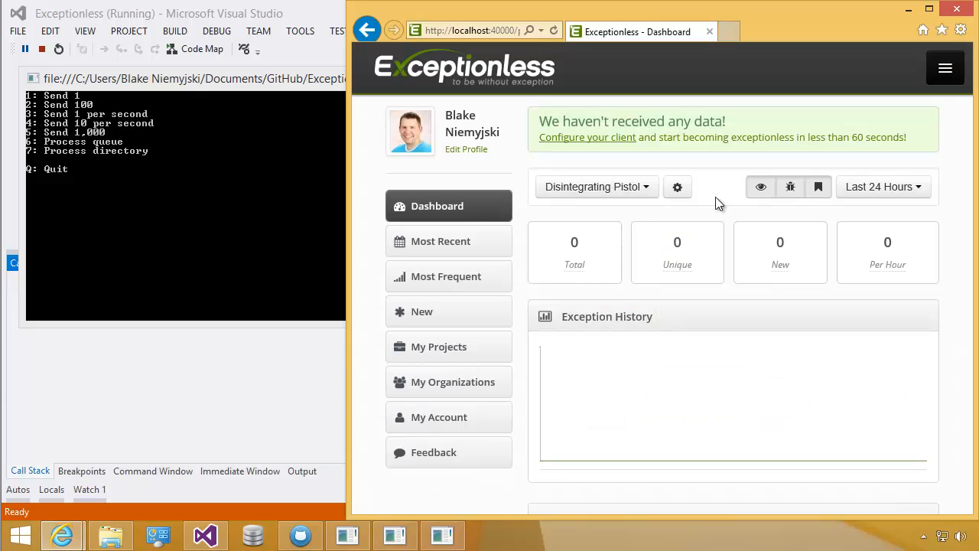
mouse_move(714, 210)
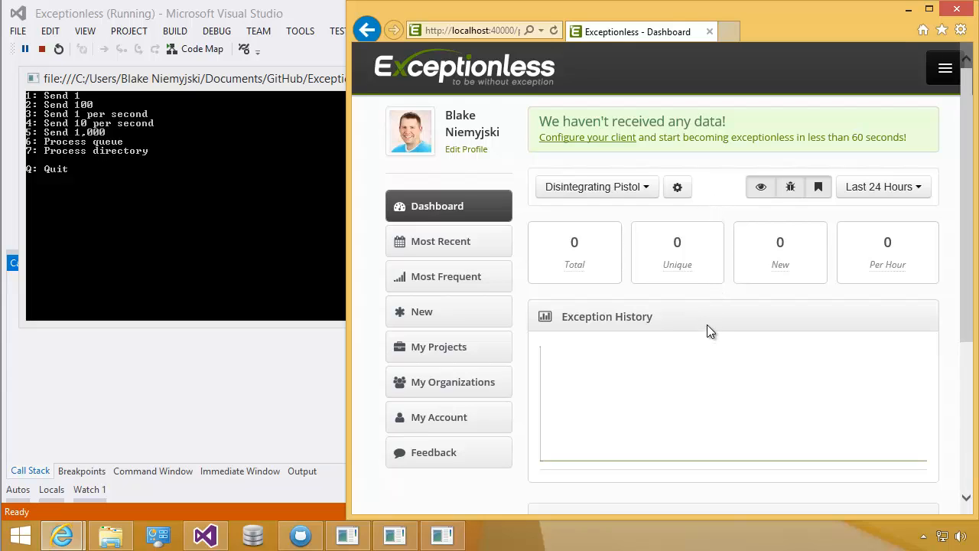
mouse_move(267, 227)
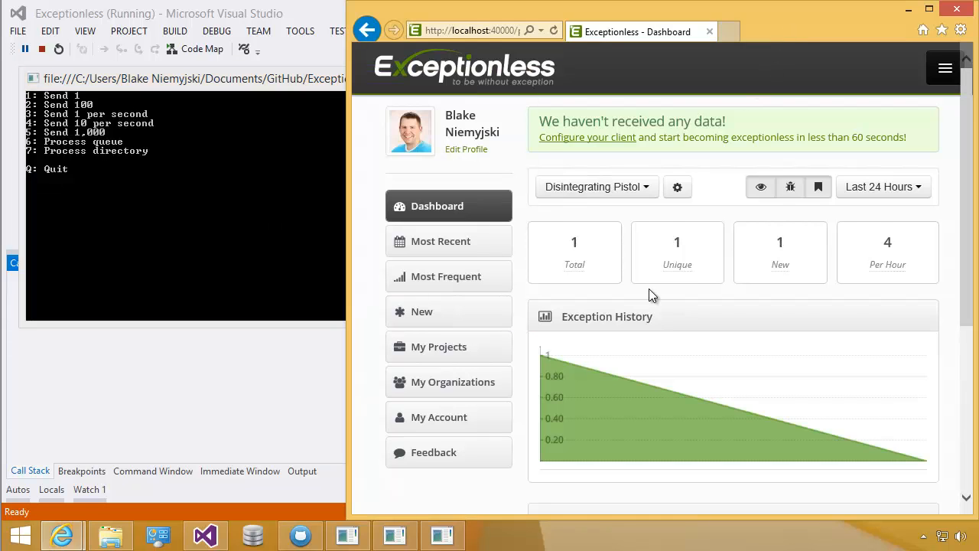
mouse_move(666, 307)
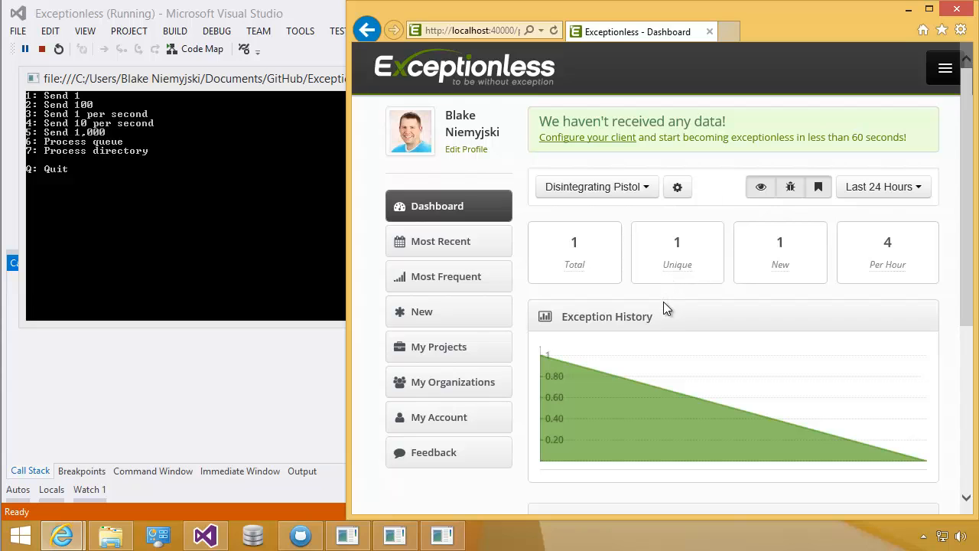
Step: Open the sample error's occurrence from Recent Occurrences to view its details
scroll(down, 3)
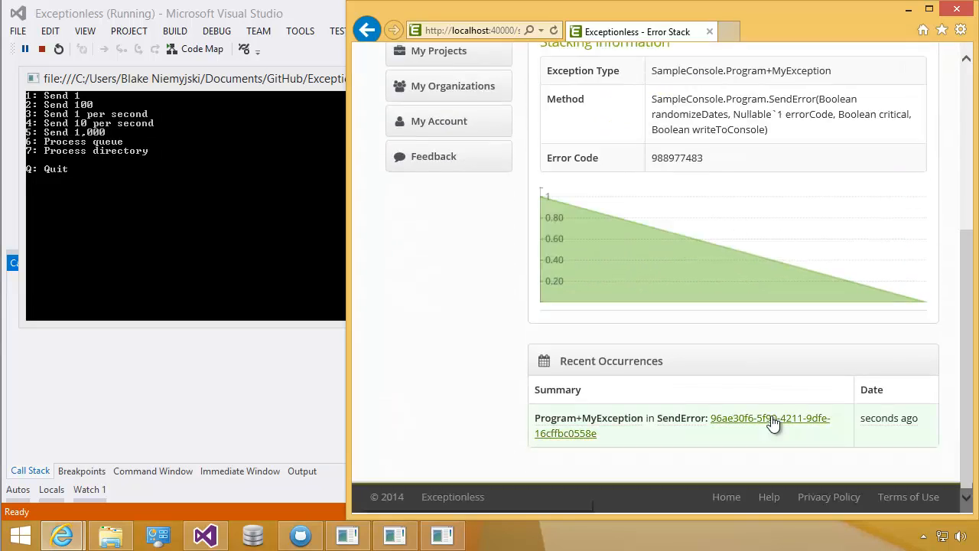
click(769, 418)
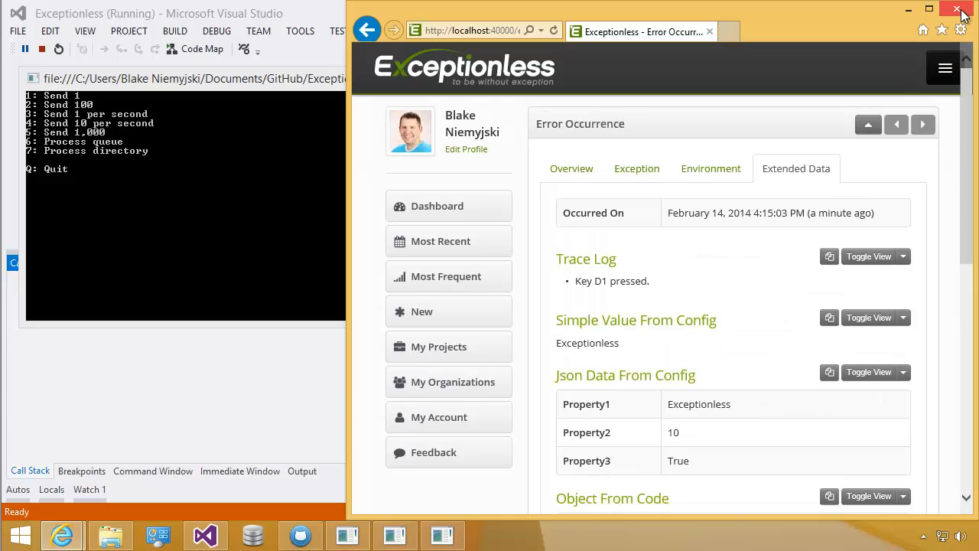
Step: Close the browser and open README in a maximized Notepad window
click(961, 8)
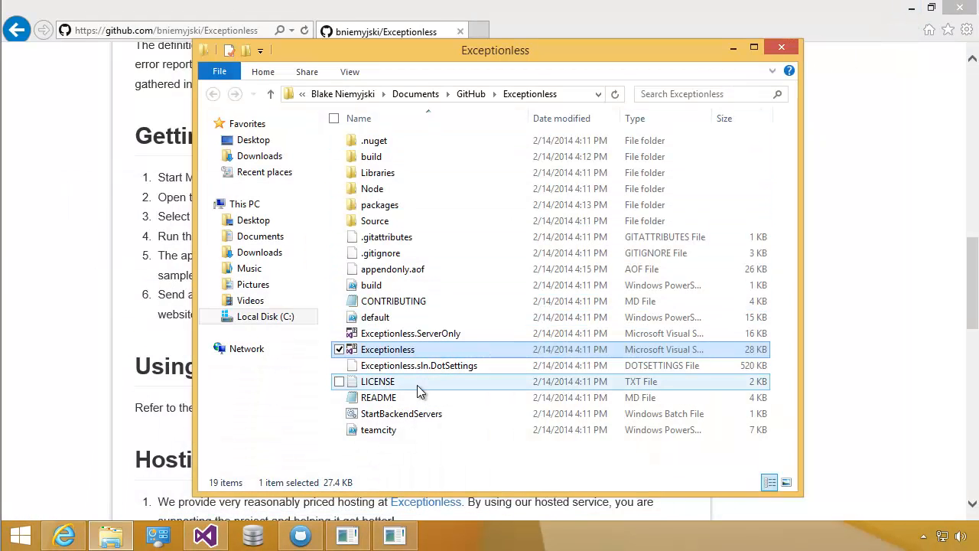
double_click(378, 397)
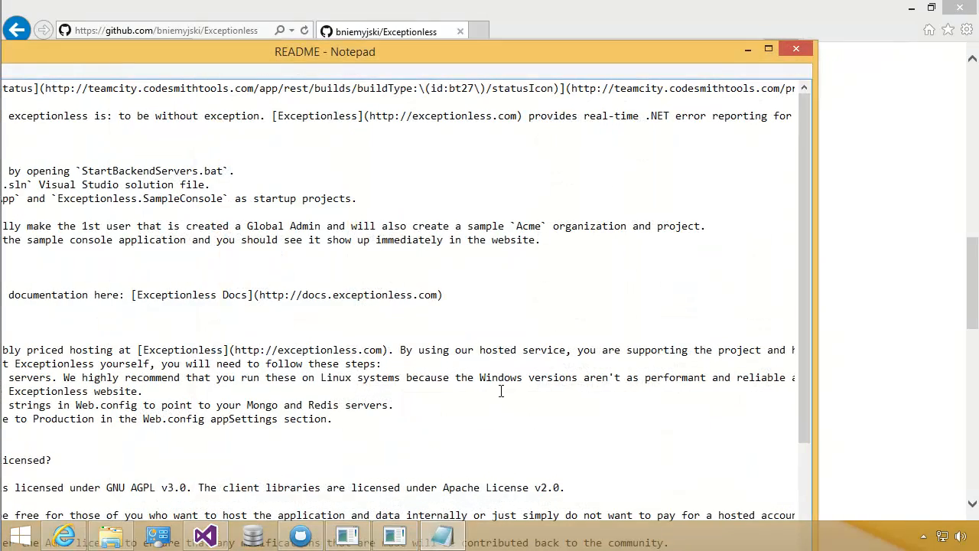
click(769, 49)
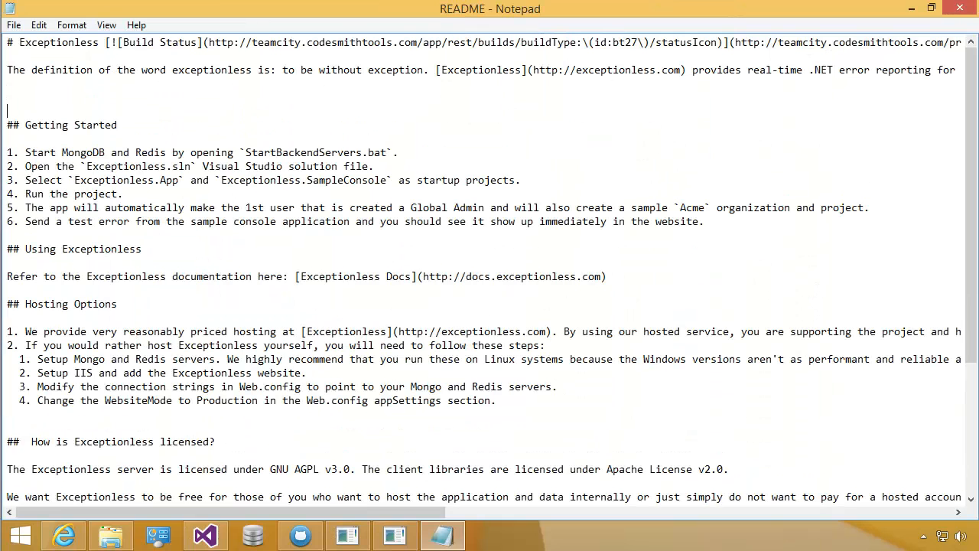
Step: Add a '## Requirements' heading listing Visual Studio and save the README
text(## Requirements)
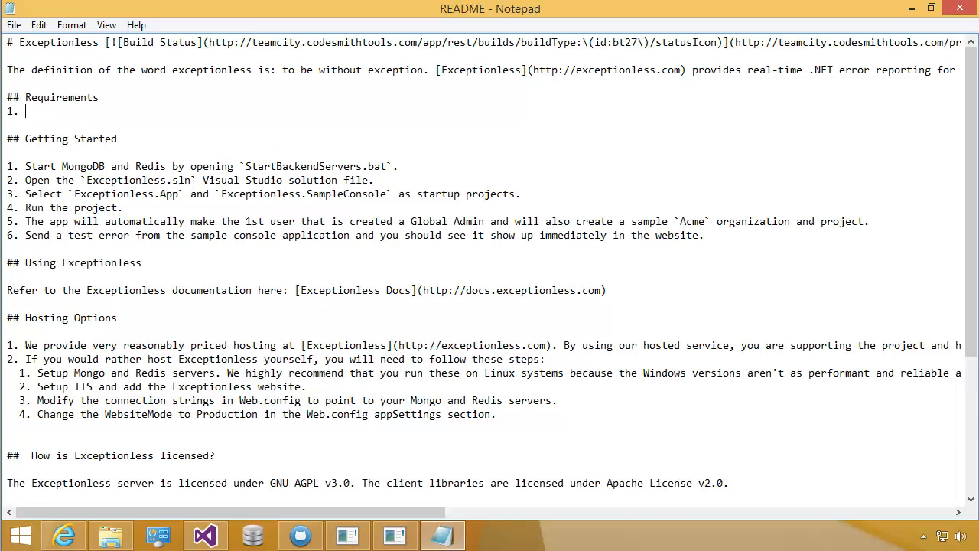
text(Visual Stu)
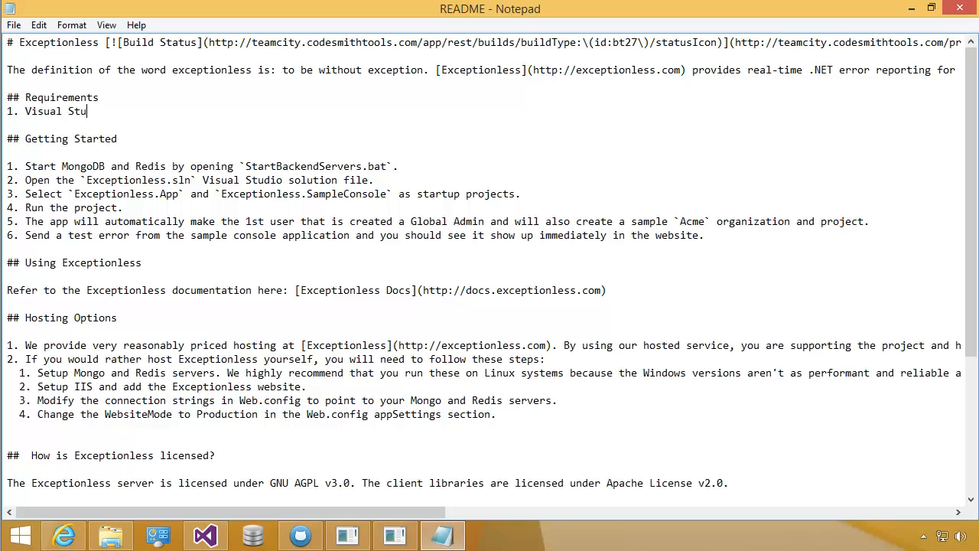
click(13, 24)
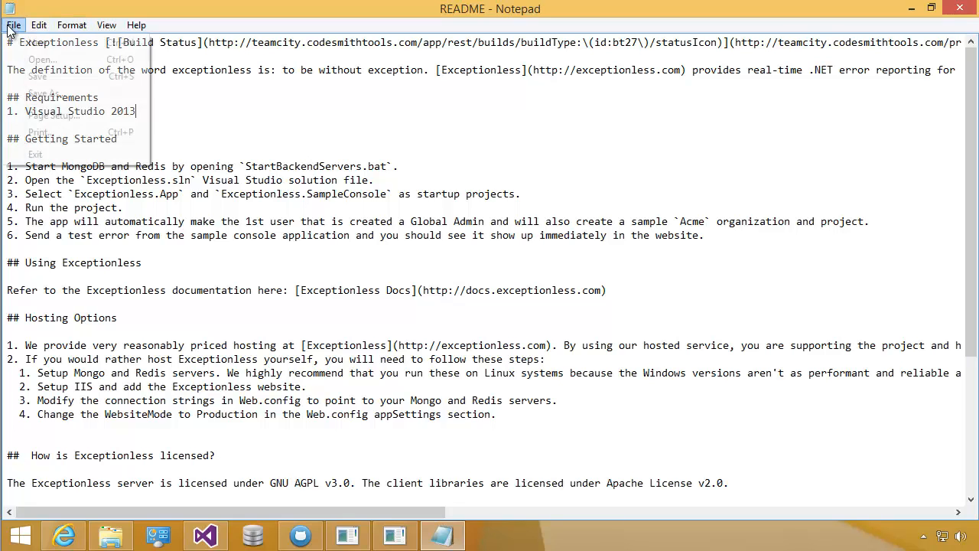
click(13, 24)
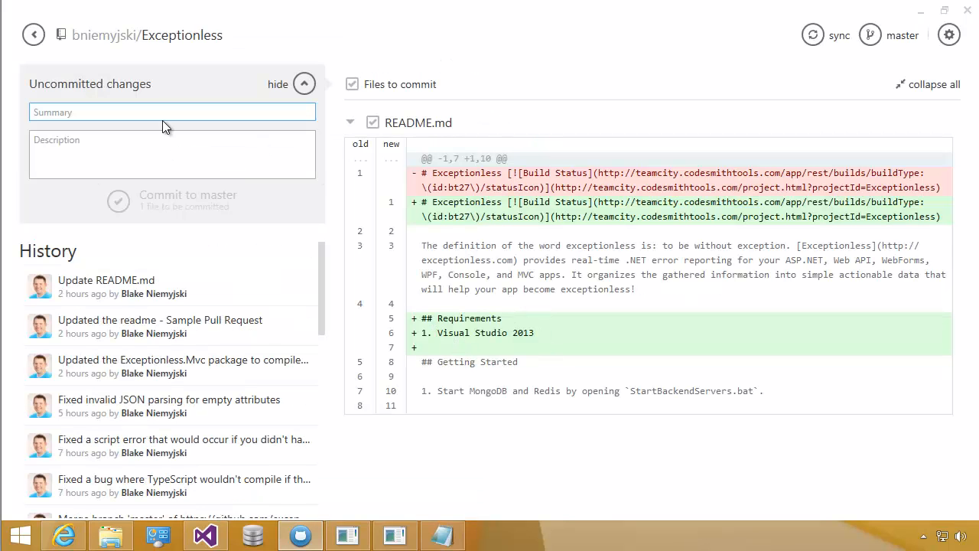
Step: Commit the README change to master as 'Add Requirements Section' and sync it
text(Add)
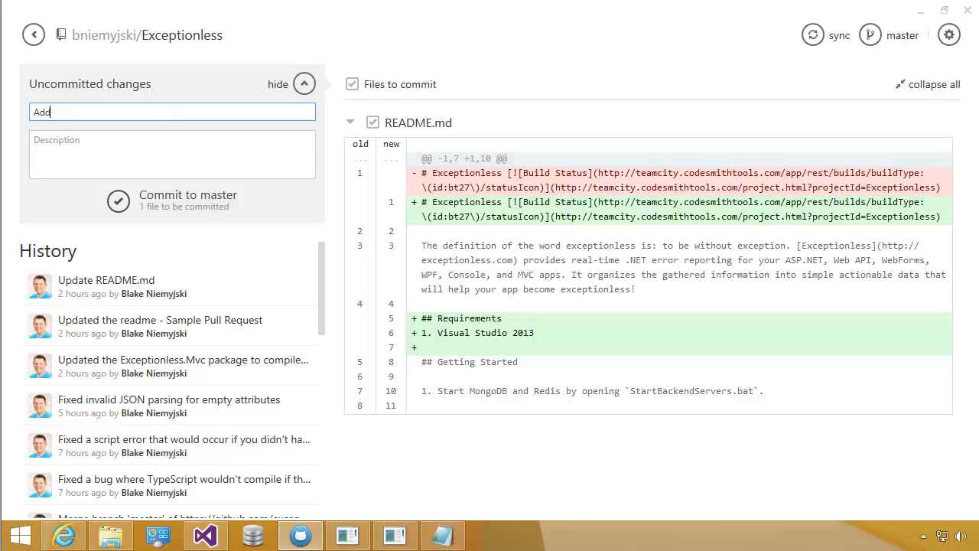
text(Requirements)
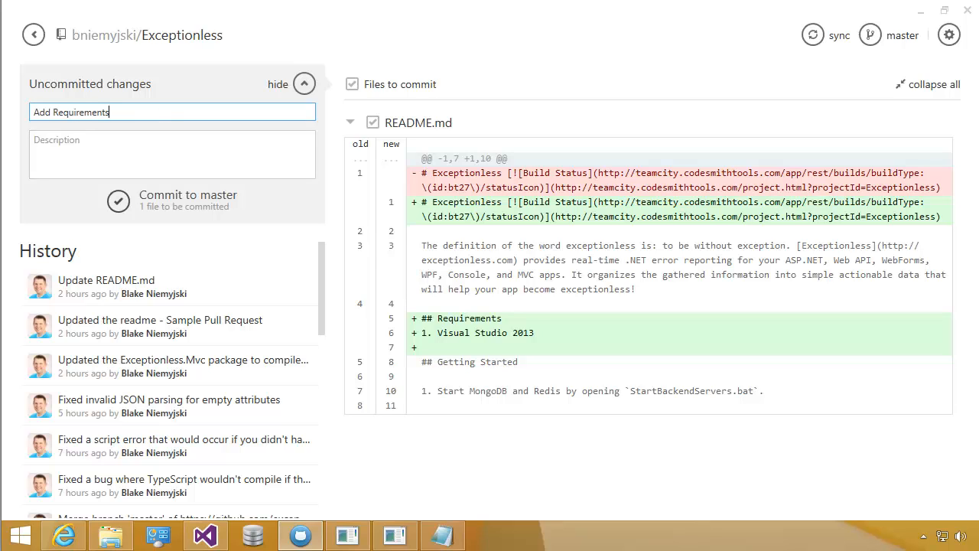
text(Section)
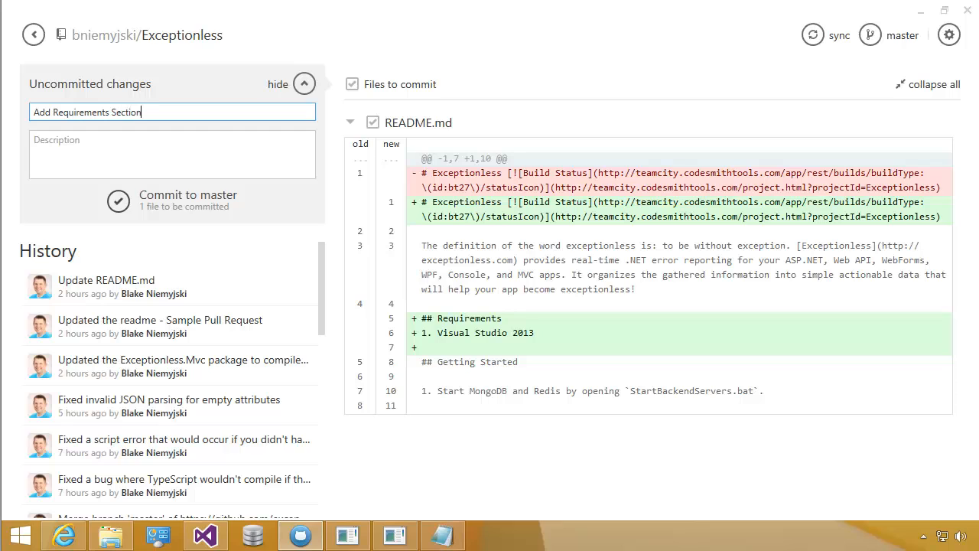
mouse_move(181, 204)
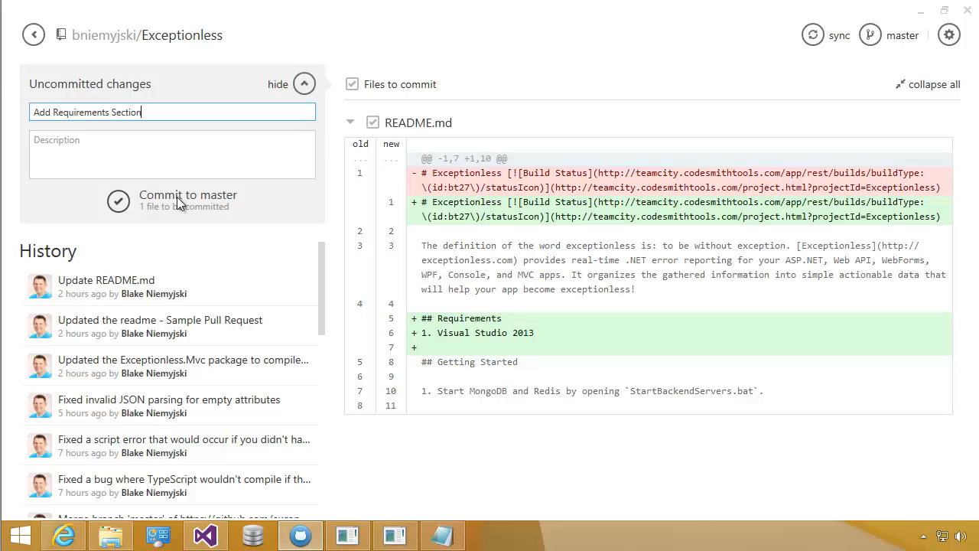
click(187, 194)
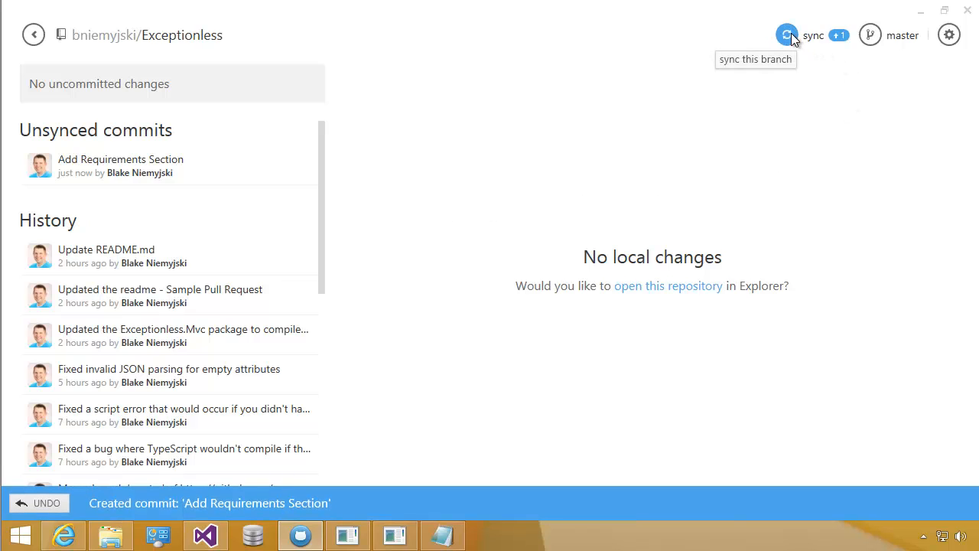
click(786, 35)
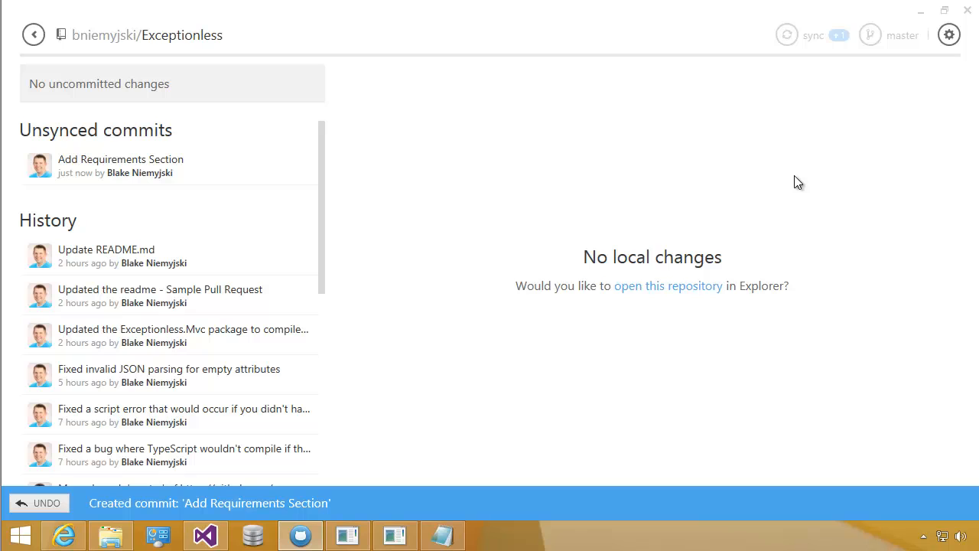
click(812, 35)
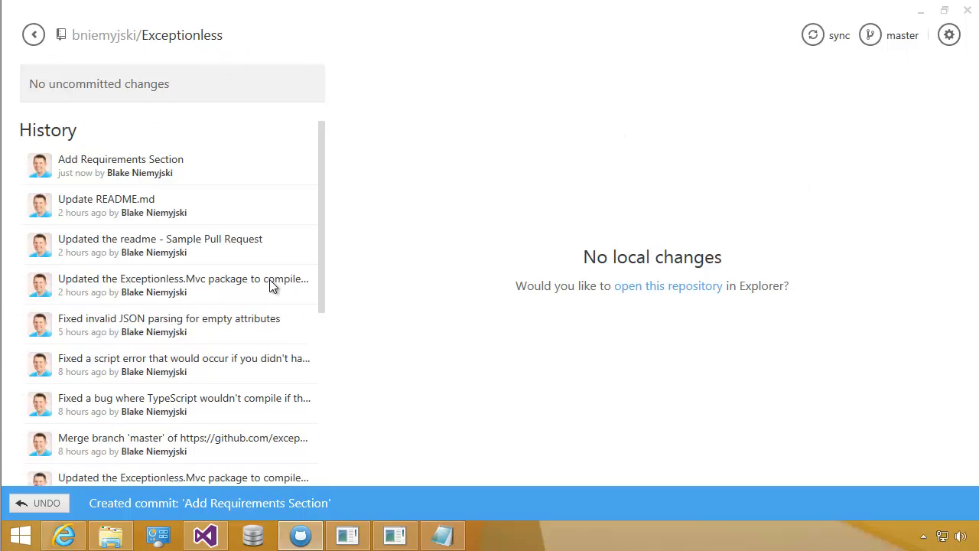
Step: Compare the fork with exceptionless:master and send pull request 'Add Requirements Section'
click(64, 535)
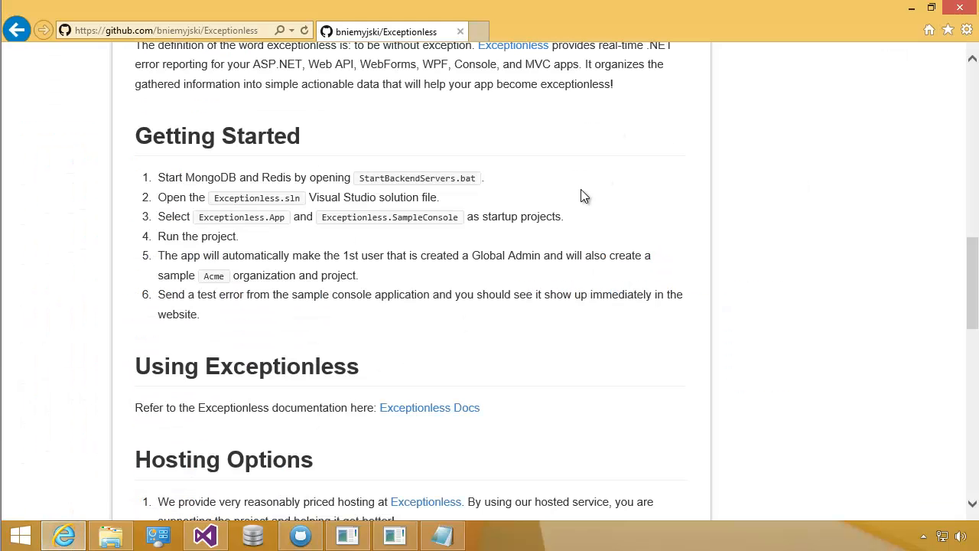
scroll(up, 3)
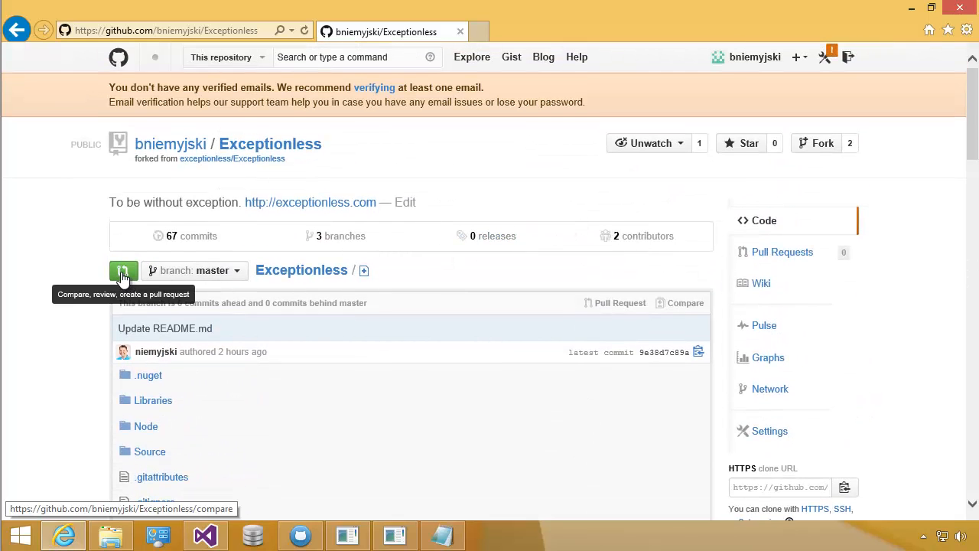
click(123, 270)
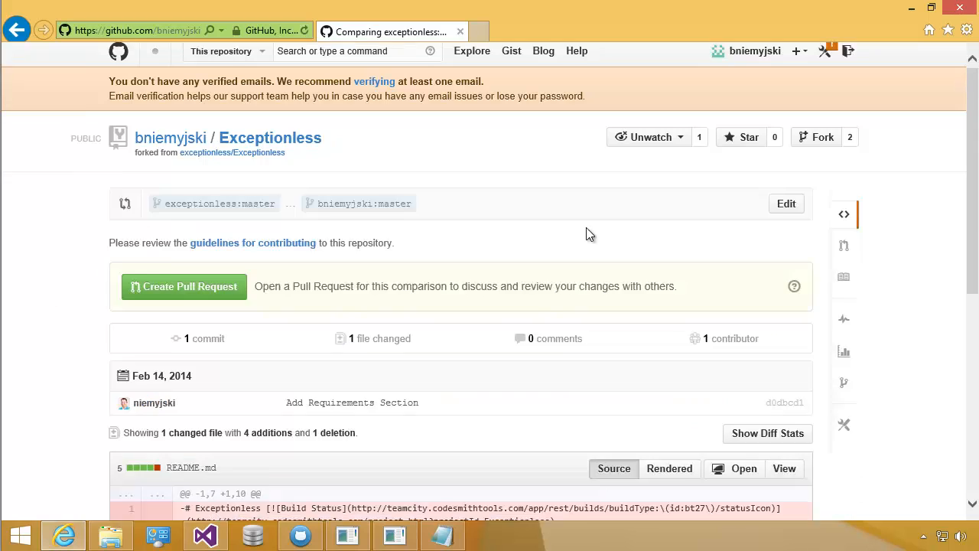
scroll(down, 3)
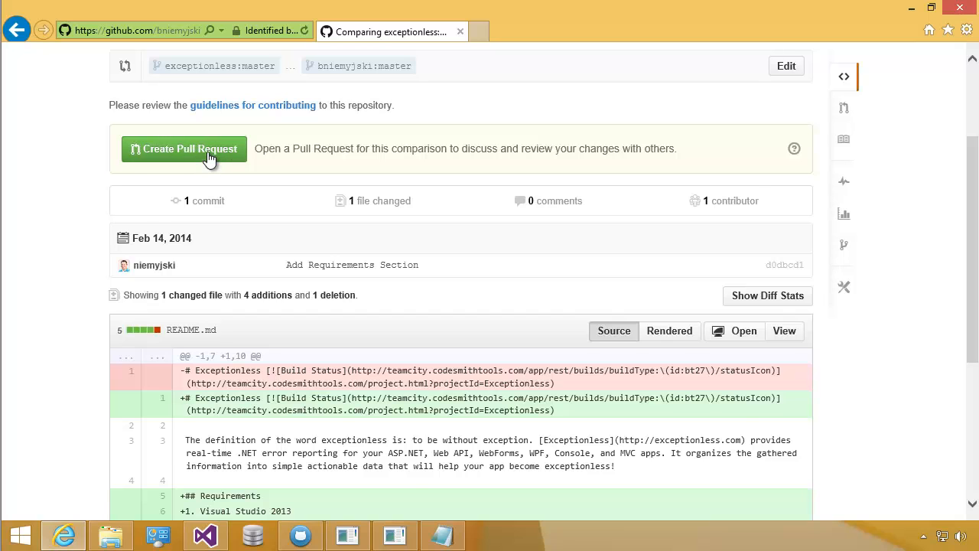
click(184, 148)
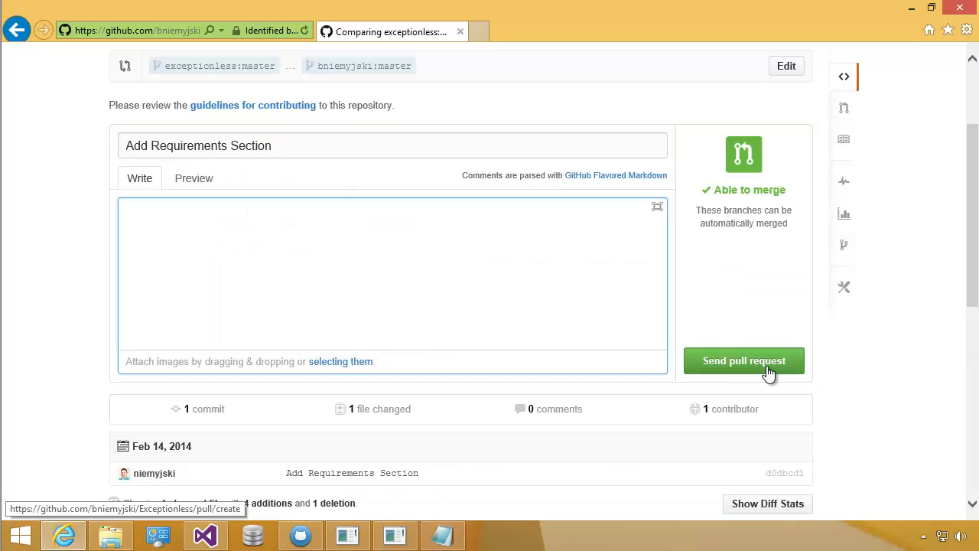
click(743, 360)
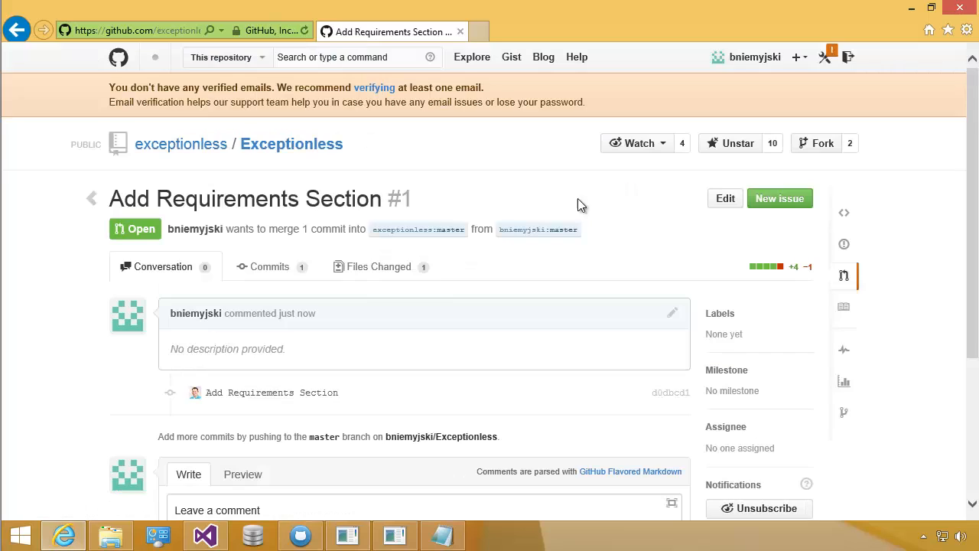